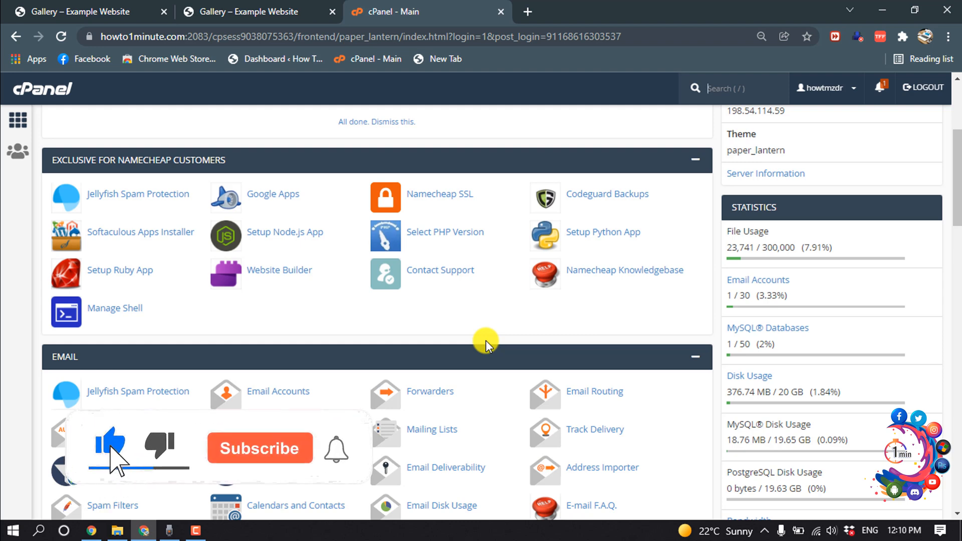
- Go to Email Accounts from the Email section of the cPanel dashboard
left_click(259, 448)
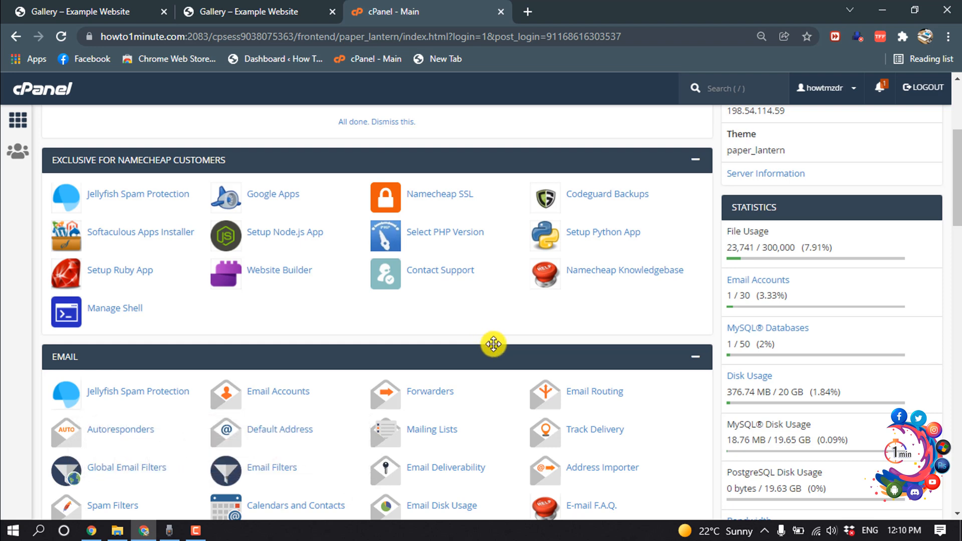
mouse_move(451, 367)
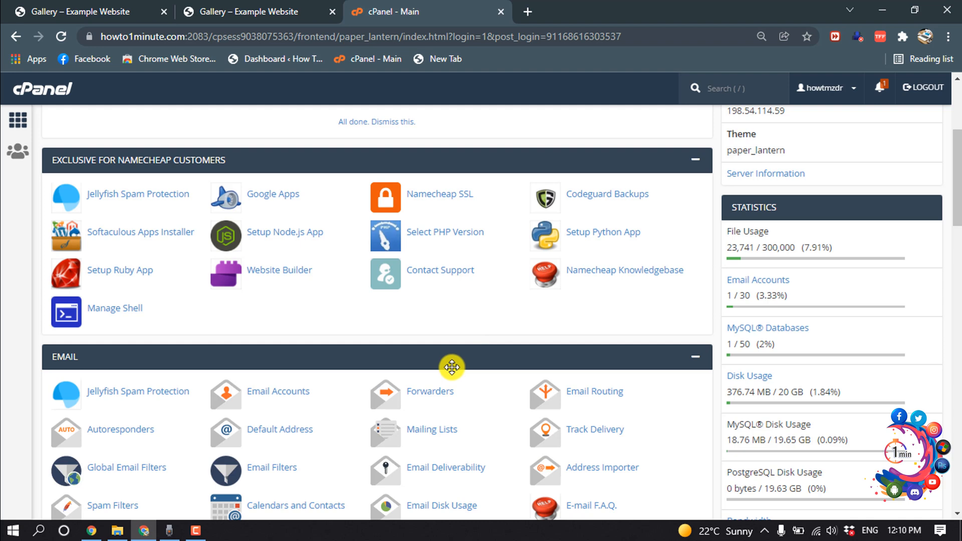
left_click(279, 391)
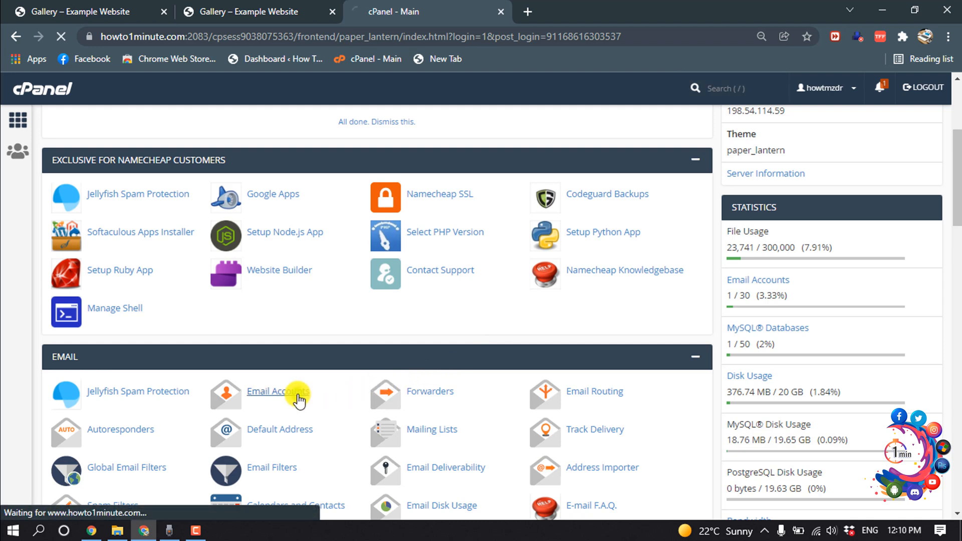
left_click(276, 391)
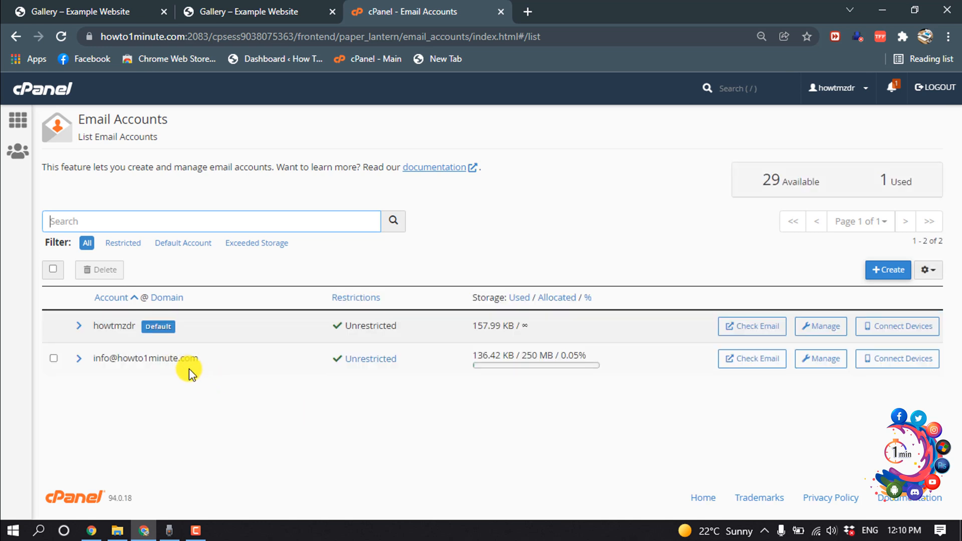
mouse_move(261, 403)
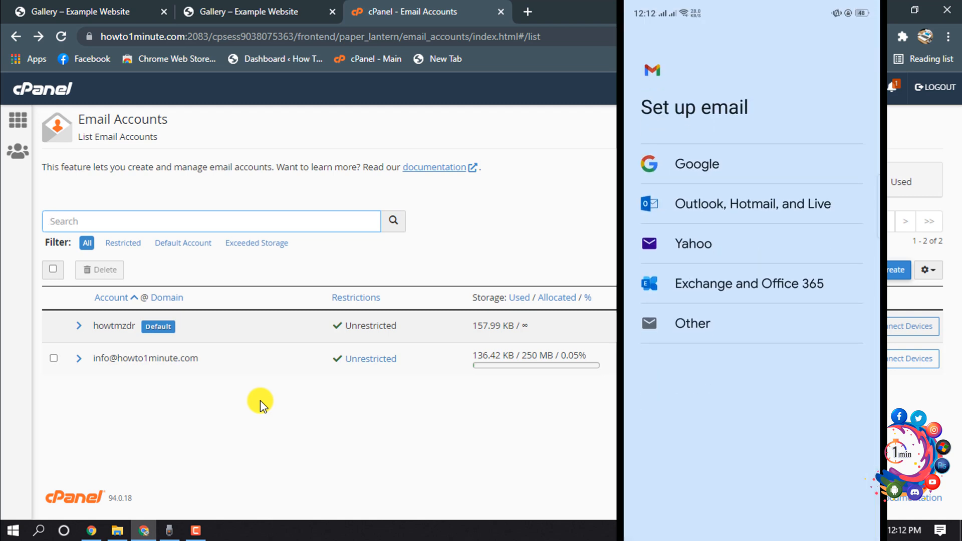
left_click(697, 165)
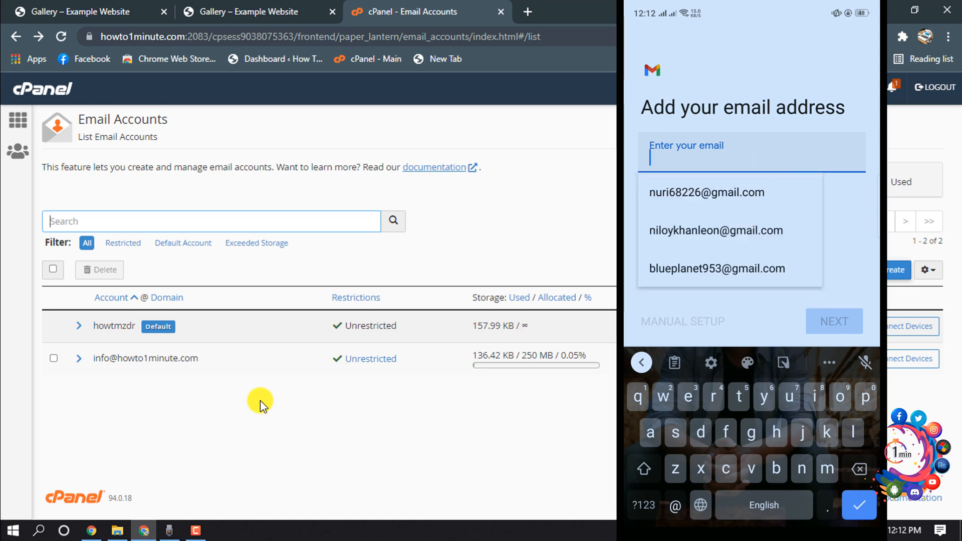
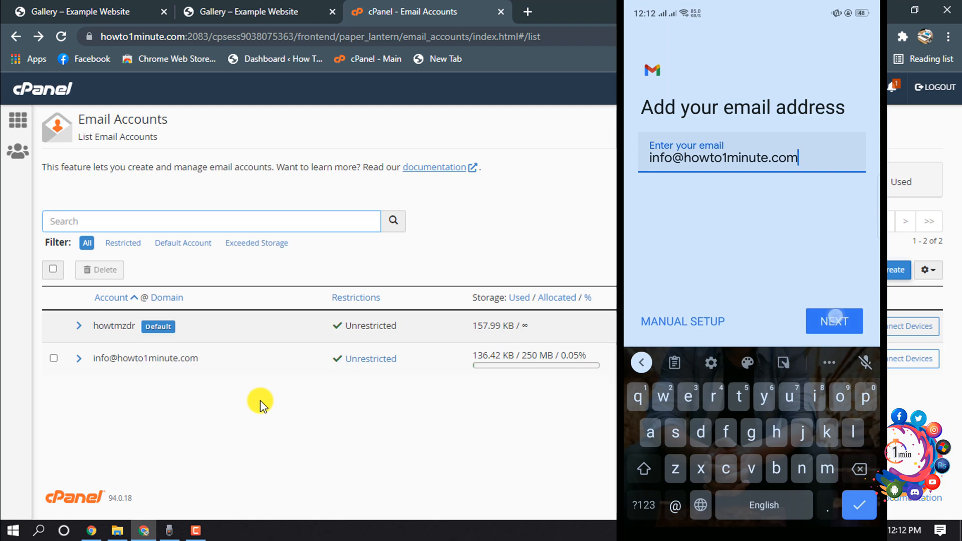
left_click(834, 321)
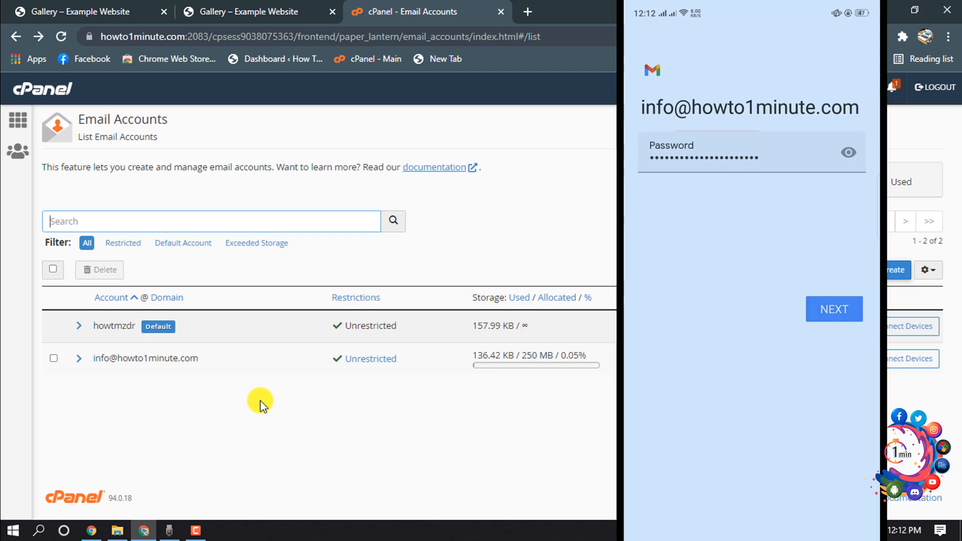
- Submit the password and accept the default incoming and outgoing server settings
left_click(834, 309)
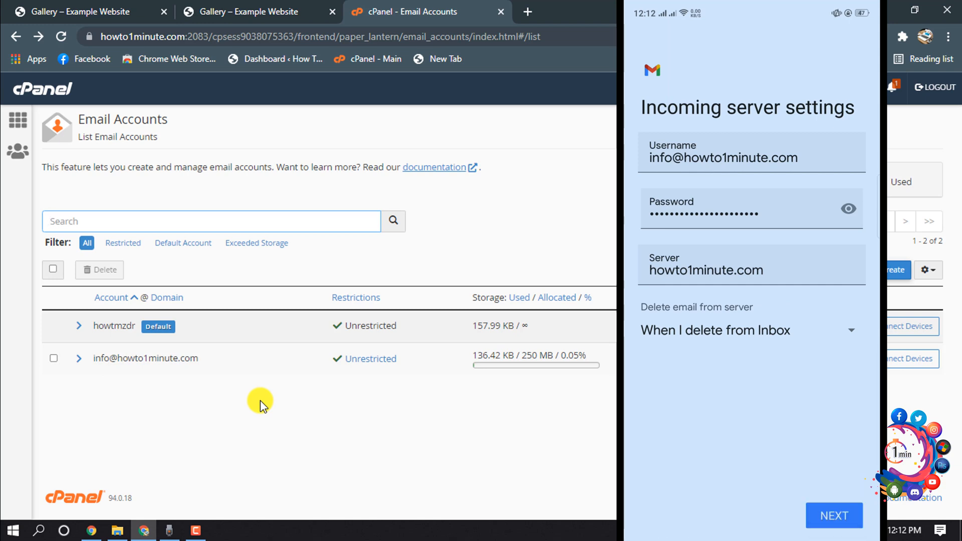
left_click(834, 515)
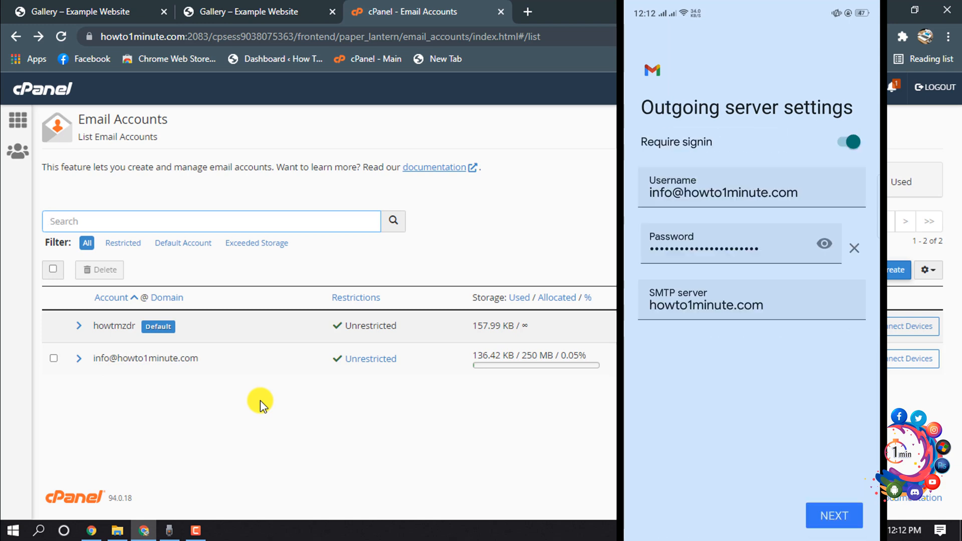
left_click(834, 515)
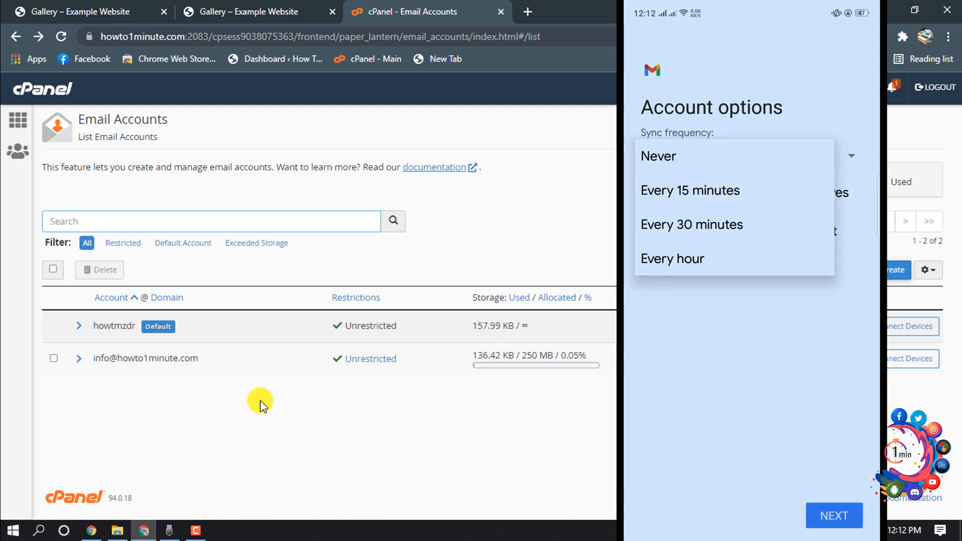
- Set sync frequency to every 15 minutes, keeping notifications and sync on, and confirm
left_click(690, 190)
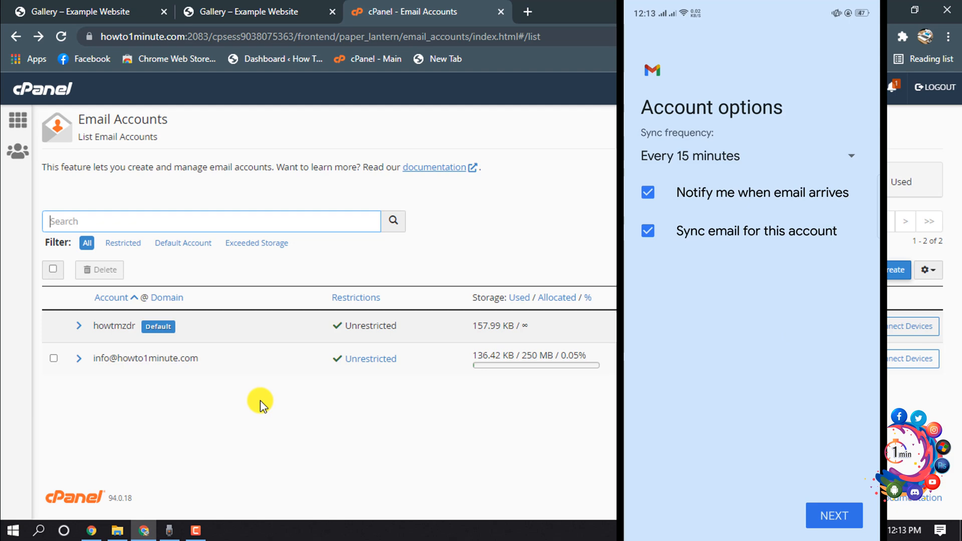
left_click(834, 516)
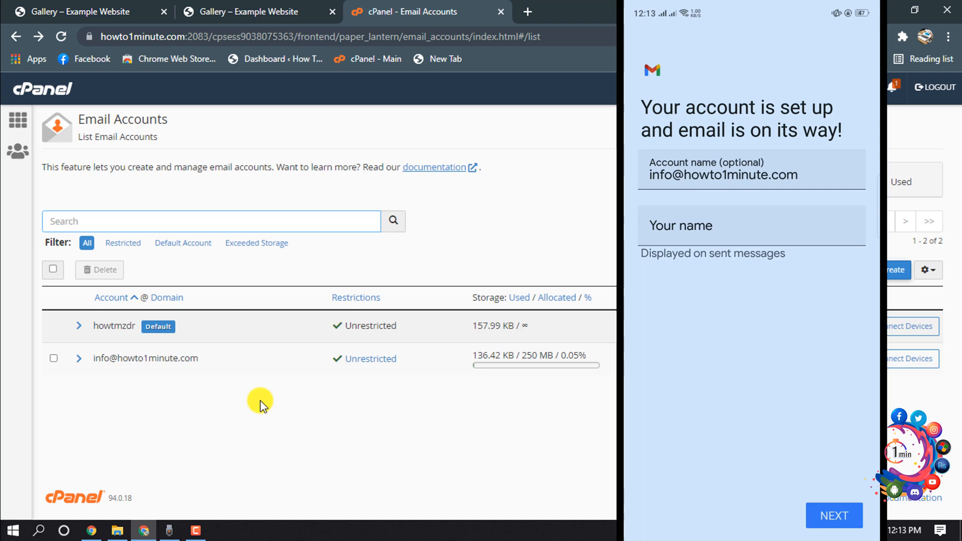
- Enter Howto1minute as the sender name and finish setup into the inbox
left_click(752, 226)
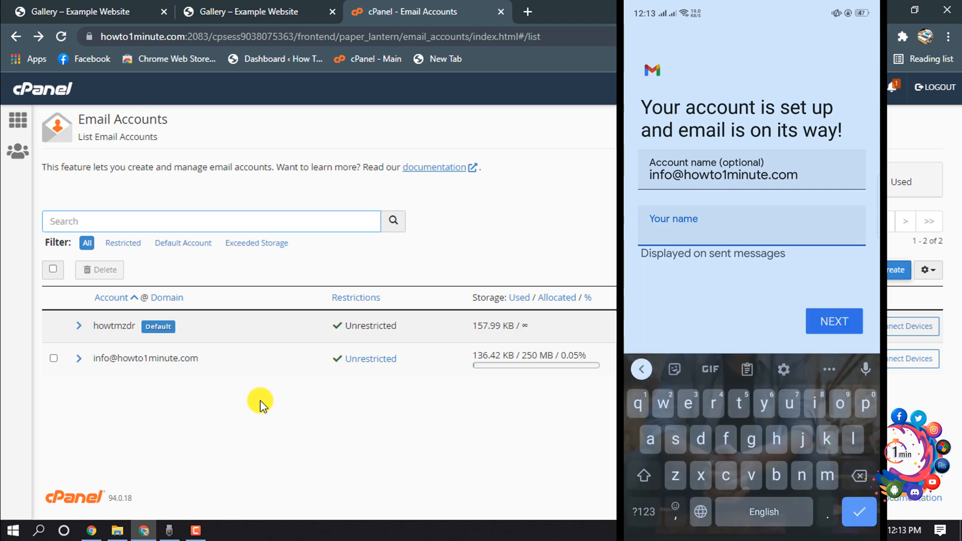
type("Howto1minute")
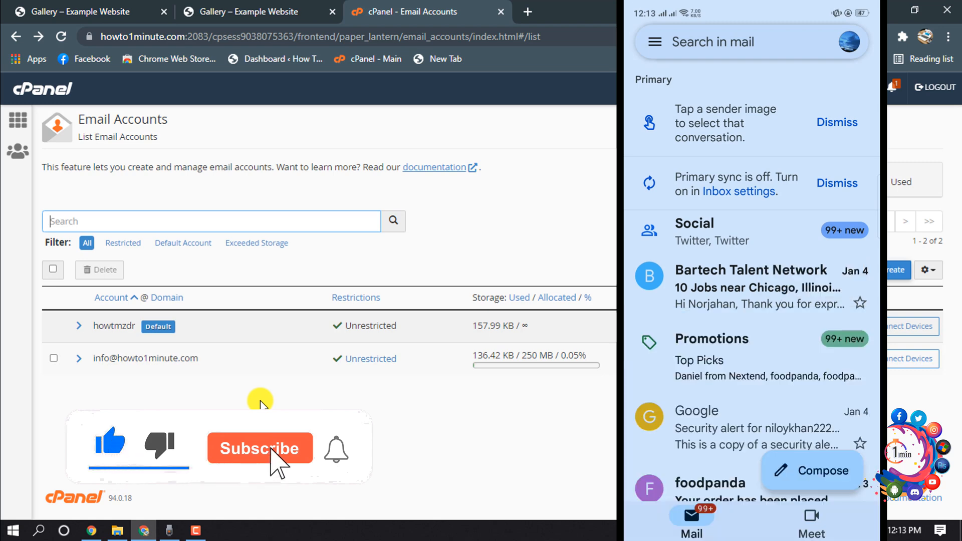
left_click(260, 448)
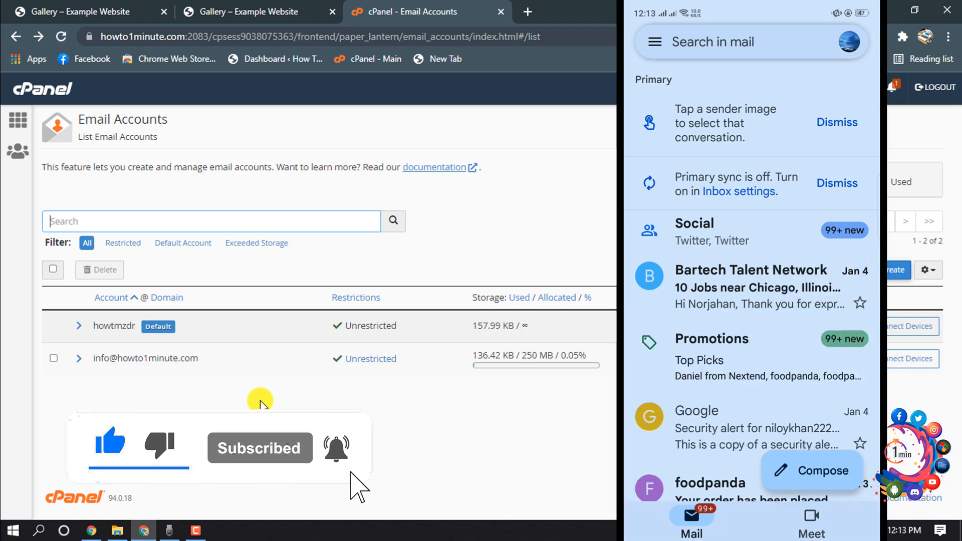